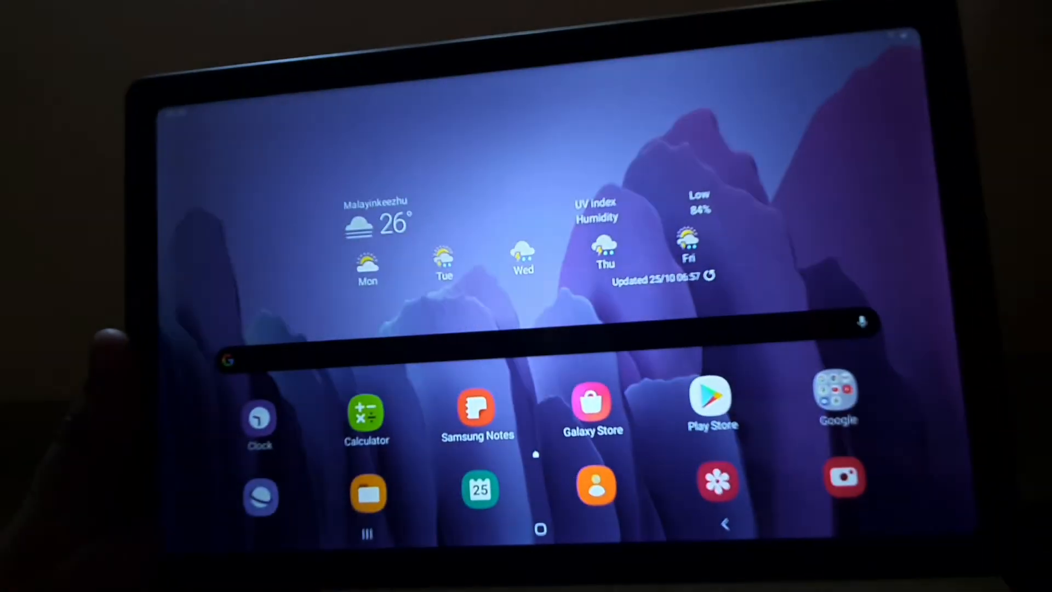
scroll(down, 3)
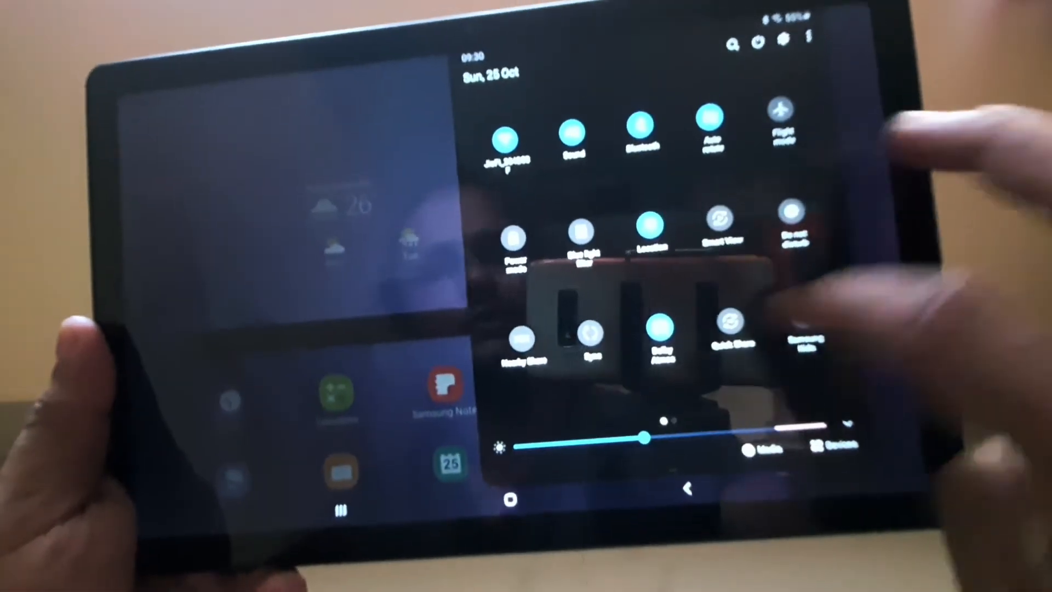